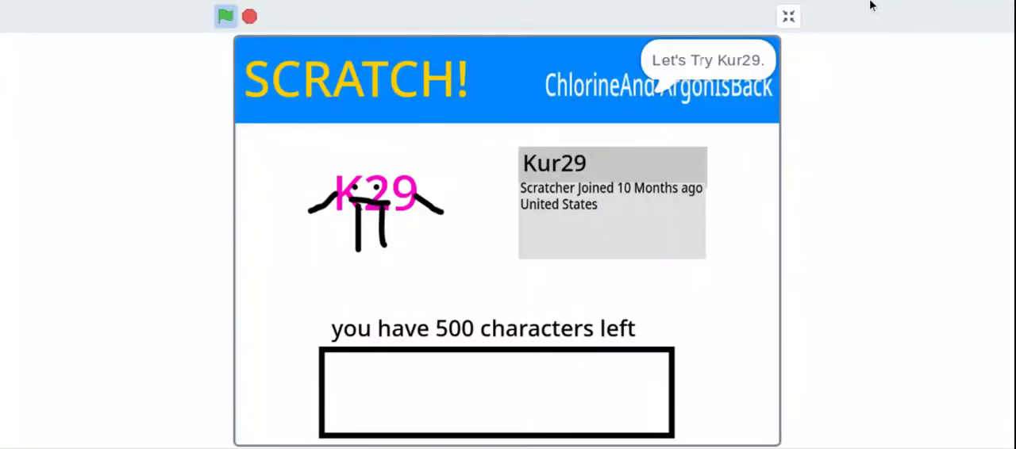
- Type the comment 'YOUR ICON IS WERID' on the gradient-circle profile
click(226, 16)
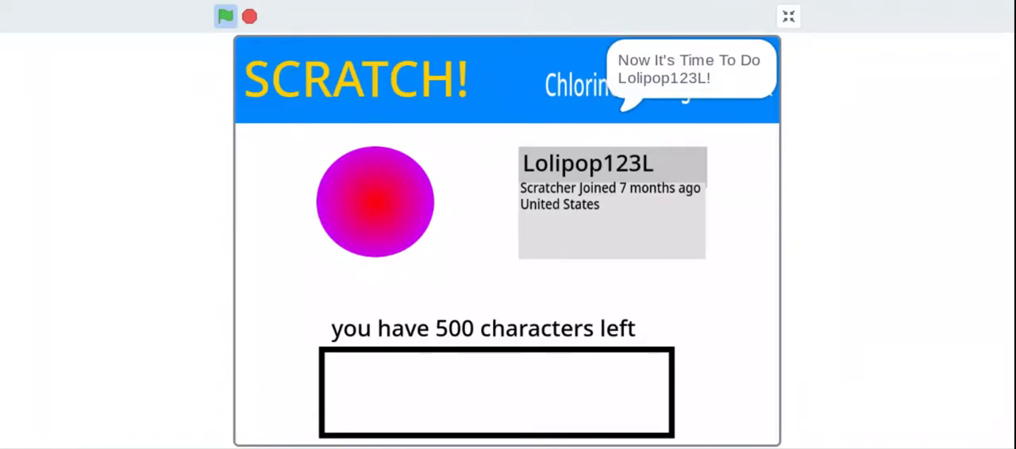
text(YOUR ICON IS WERID)
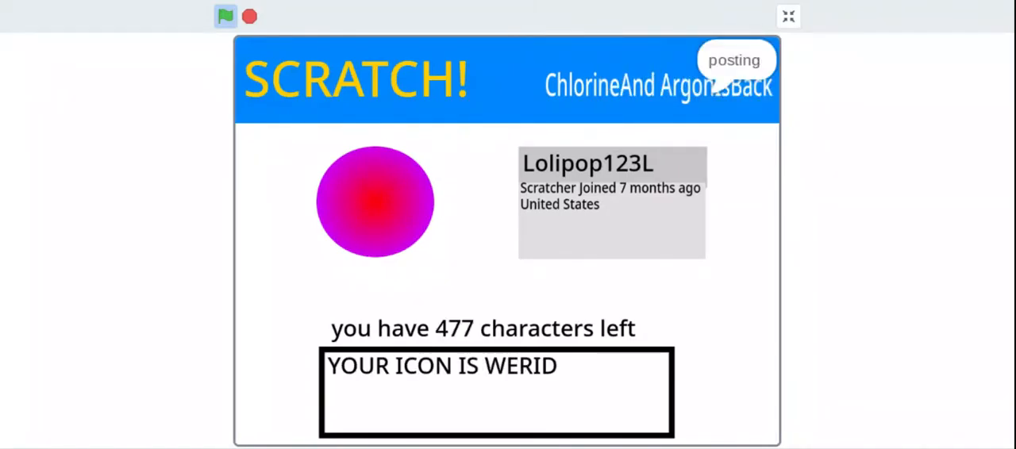